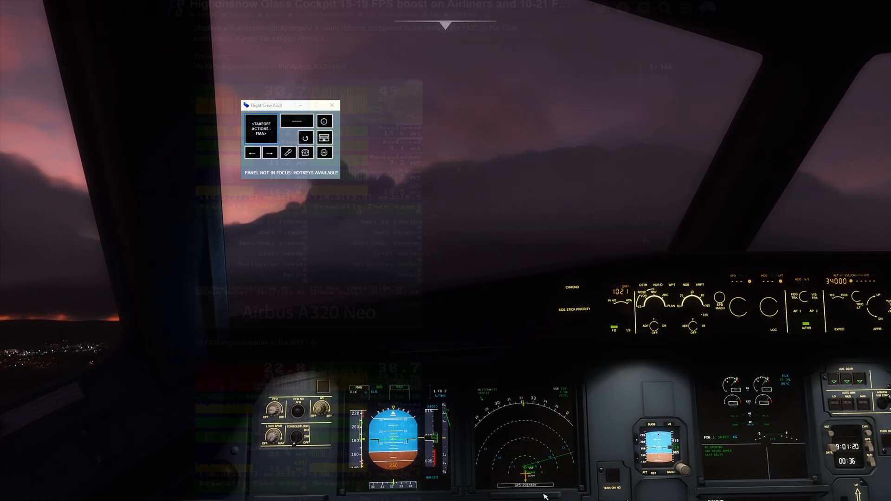
Scroll through the forum thread's per-aircraft FPS benchmark screenshots and refresh-loop code block
{"action": "left_click", "coordinate": [333, 105]}
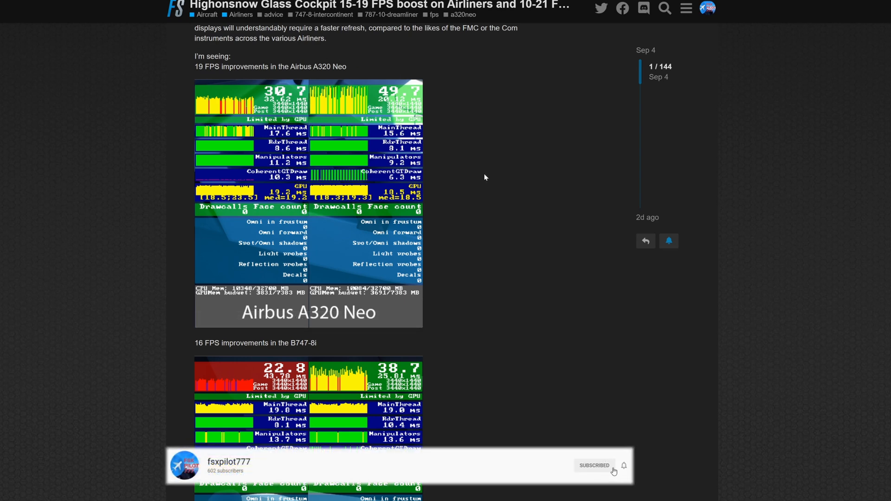
{"action": "scroll", "scroll_direction": "down", "scroll_amount": 3}
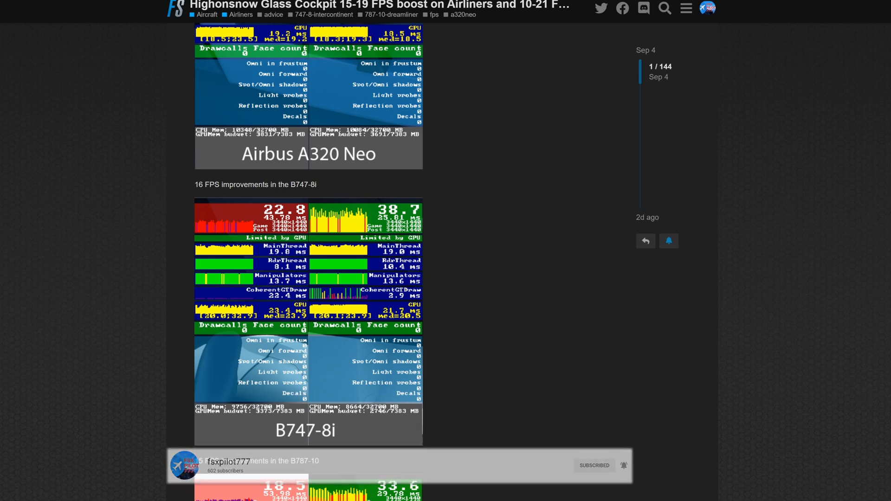
{"action": "scroll", "scroll_direction": "down", "scroll_amount": 3}
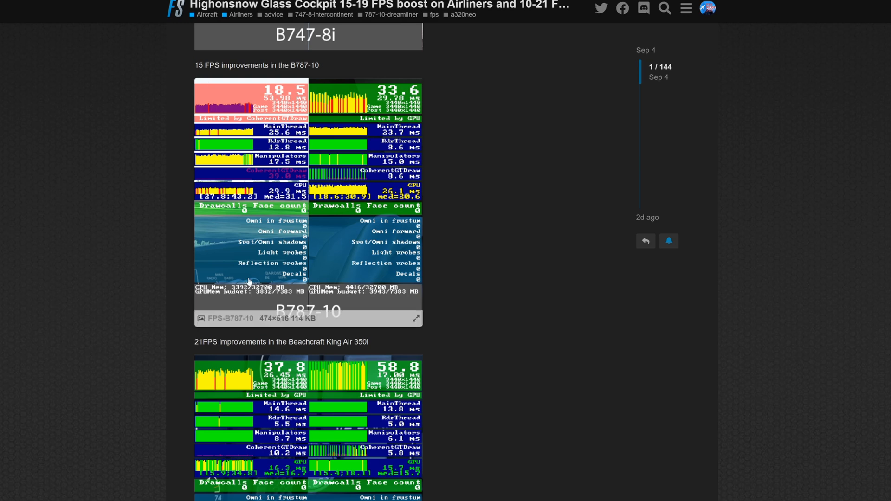
{"action": "scroll", "scroll_direction": "down", "scroll_amount": 3}
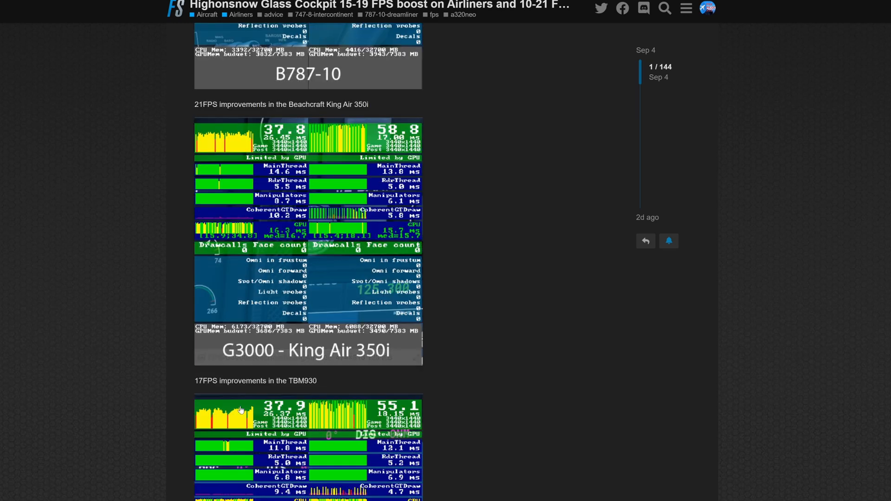
{"action": "scroll", "scroll_direction": "down", "scroll_amount": 3}
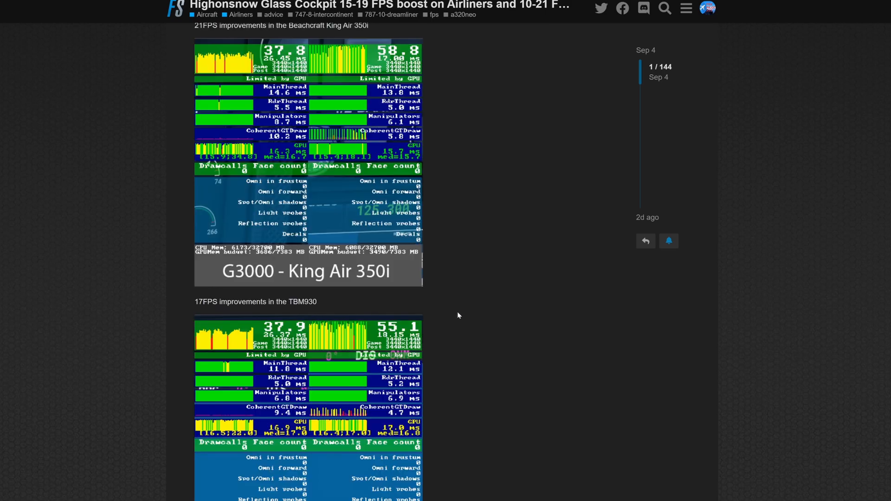
{"action": "scroll", "scroll_direction": "down", "scroll_amount": 3}
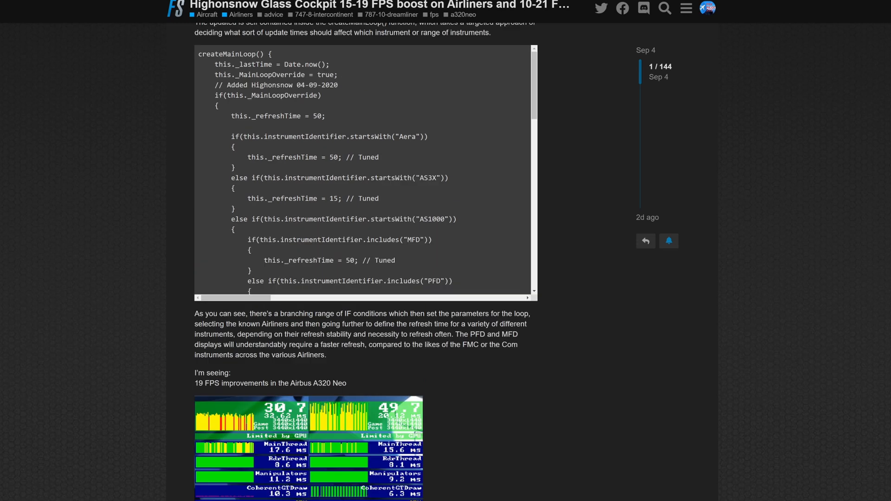
{"action": "mouse_move", "coordinate": [466, 333]}
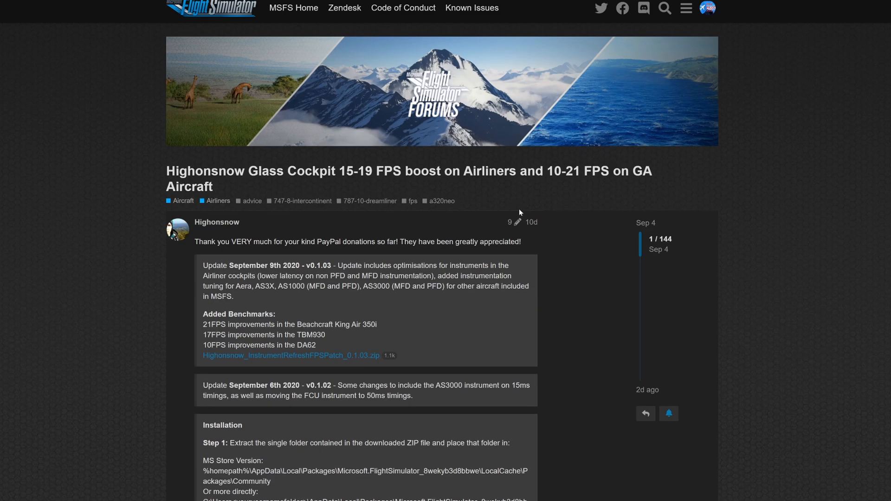
Scroll the post to review the v0.1.03 update notes and Installation section
{"action": "scroll", "scroll_direction": "down", "scroll_amount": 3}
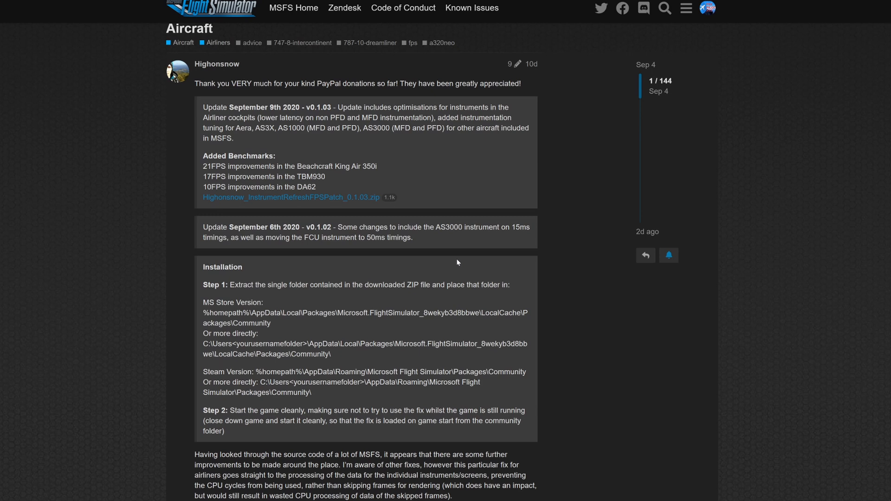
{"action": "mouse_move", "coordinate": [458, 264]}
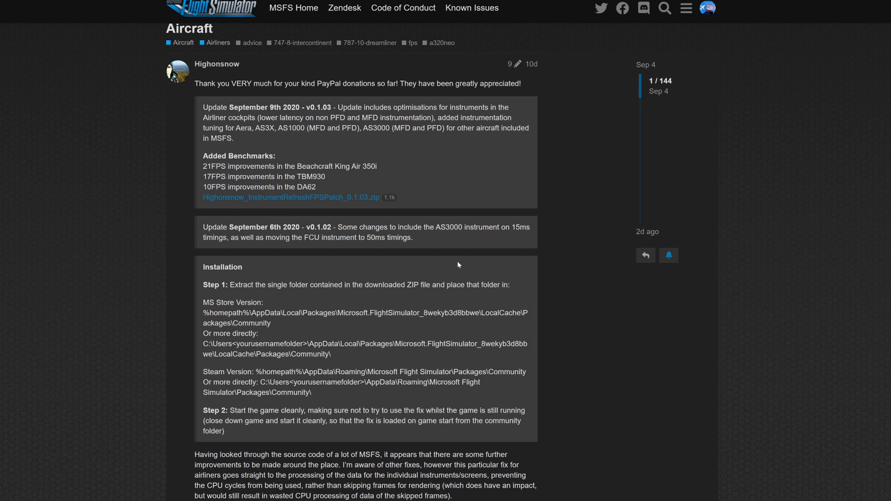
{"action": "mouse_move", "coordinate": [454, 263]}
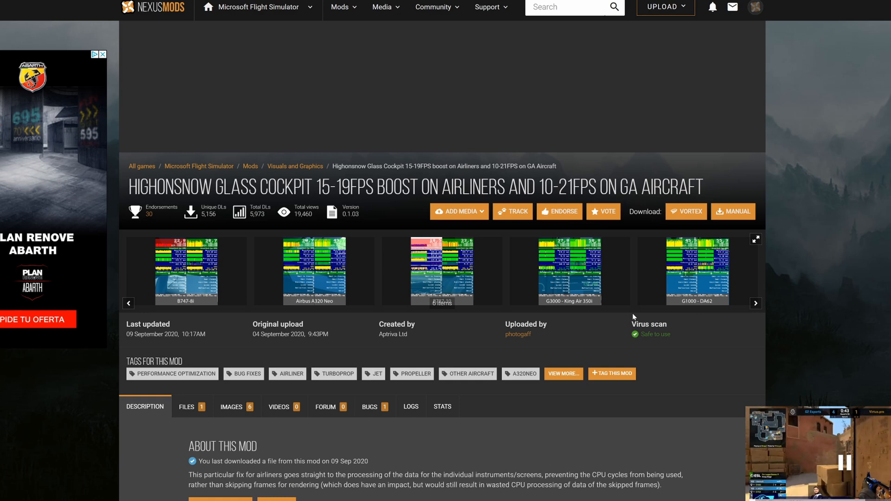
Start a manual download of Highonsnow_InstrumentRefreshFPSPatch_0.1.03.zip from Nexus Mods
{"action": "scroll", "scroll_direction": "down", "scroll_amount": 3}
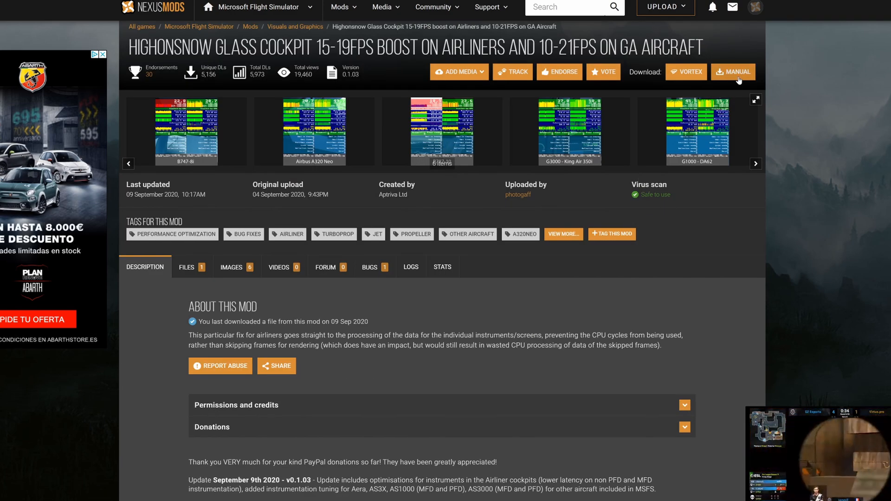
{"action": "left_click", "coordinate": [733, 71]}
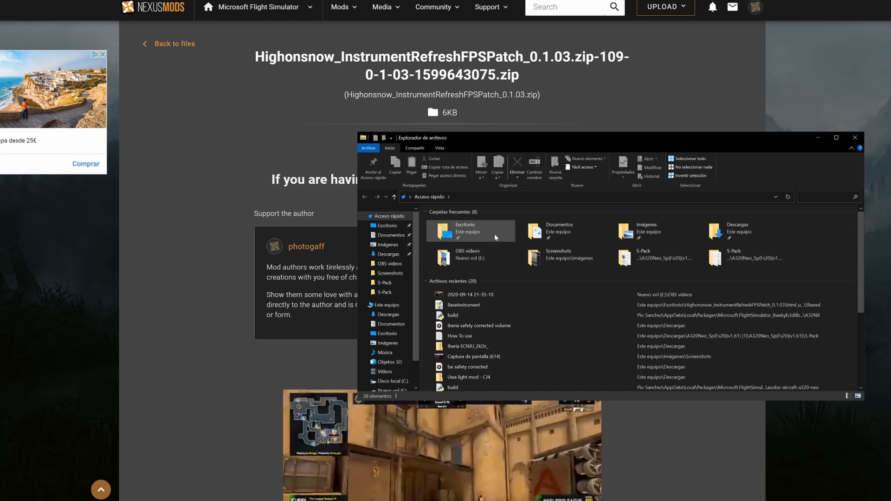
Extract the patch zip in Downloads and open the extracted Highonsnow_InstrumentRefreshFPSPatch_0.1.03 folder
{"action": "left_click", "coordinate": [389, 254]}
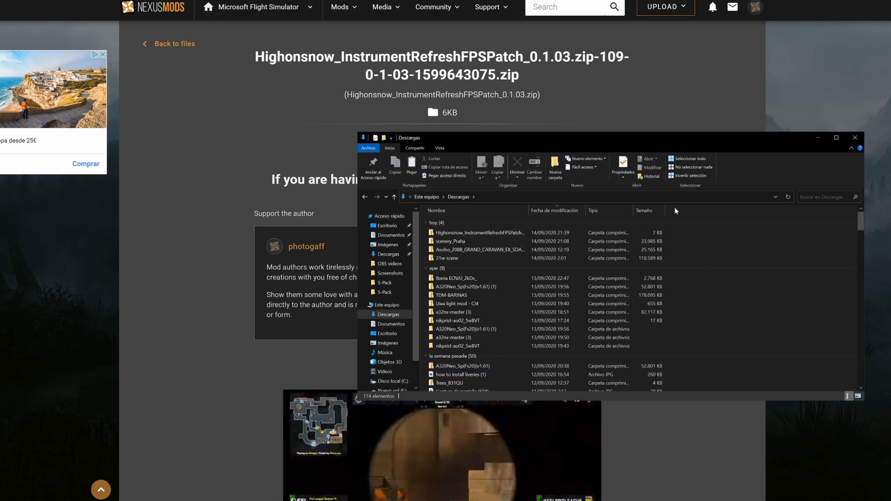
{"action": "right_click", "coordinate": [479, 232]}
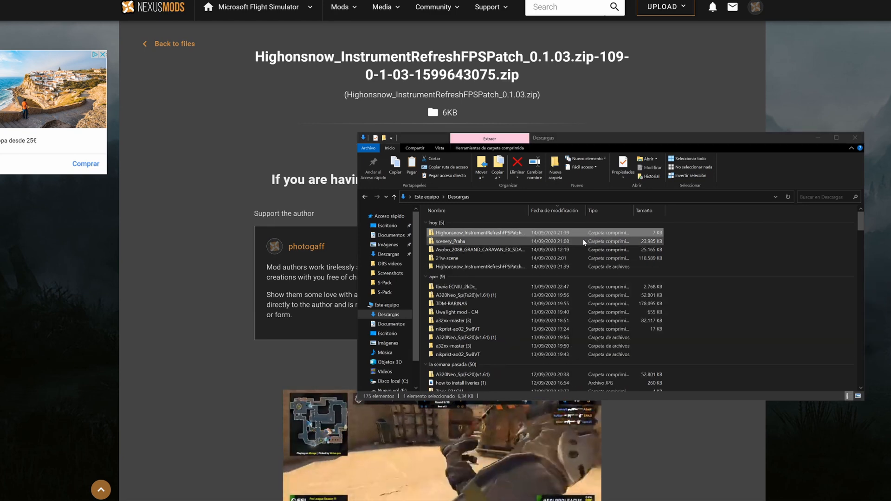
{"action": "double_click", "coordinate": [479, 232]}
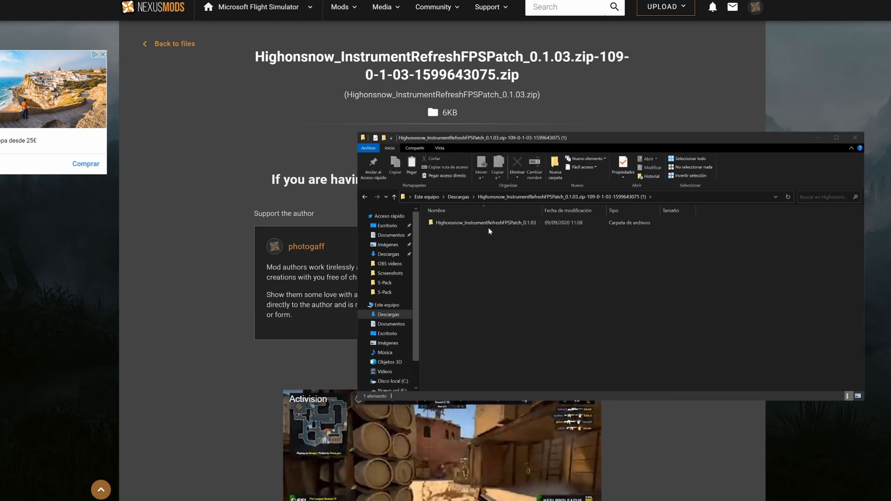
{"action": "double_click", "coordinate": [479, 221]}
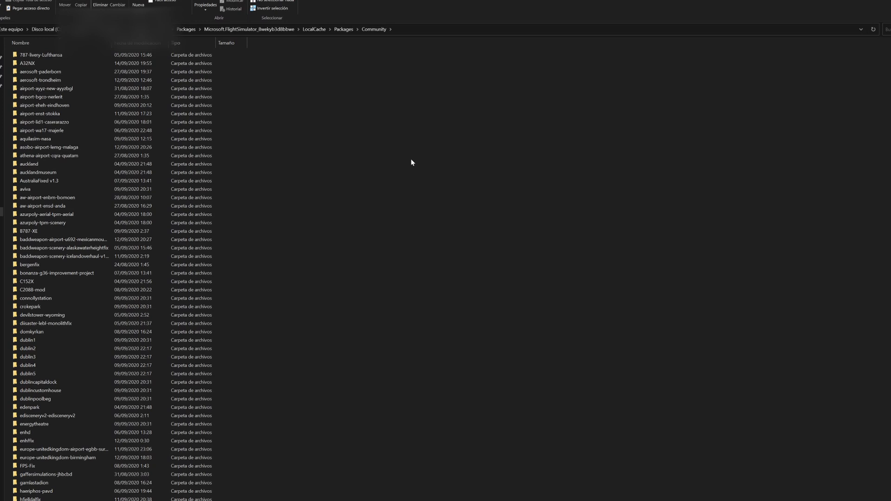
{"action": "mouse_move", "coordinate": [411, 164]}
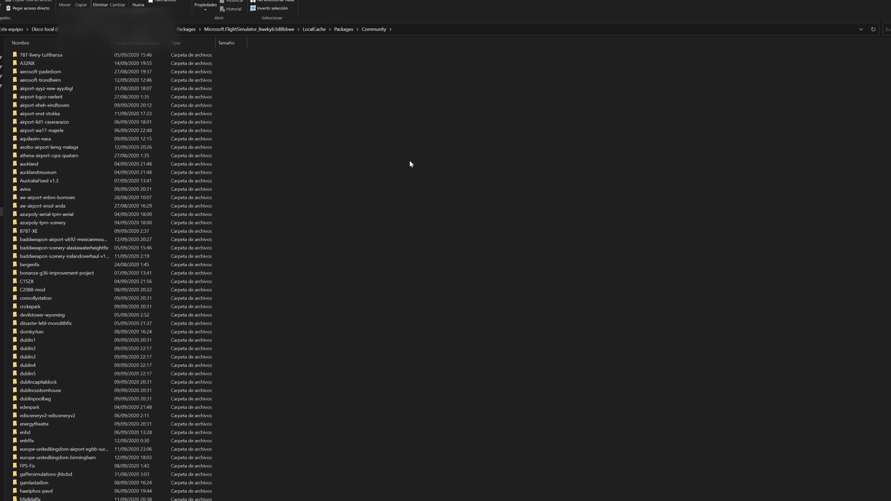
{"action": "mouse_move", "coordinate": [411, 166]}
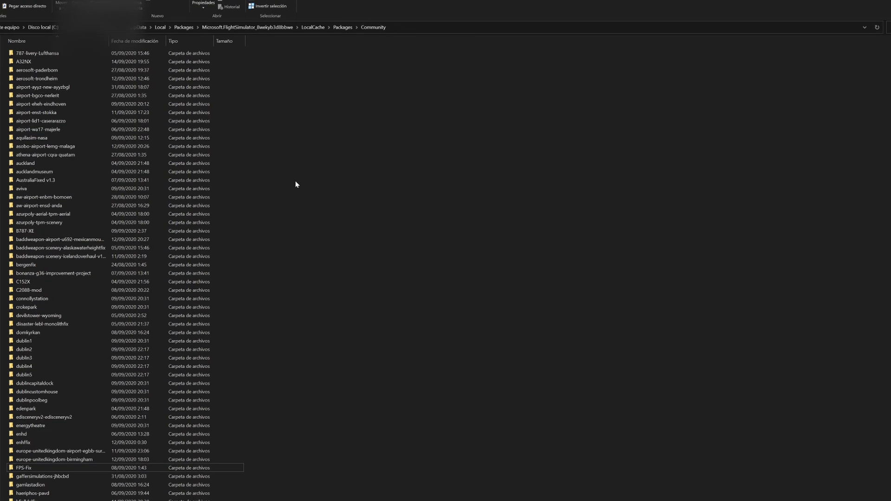
Scroll the Community folder listing to locate the old FPS-Fix folder
{"action": "scroll", "scroll_direction": "down", "scroll_amount": 3}
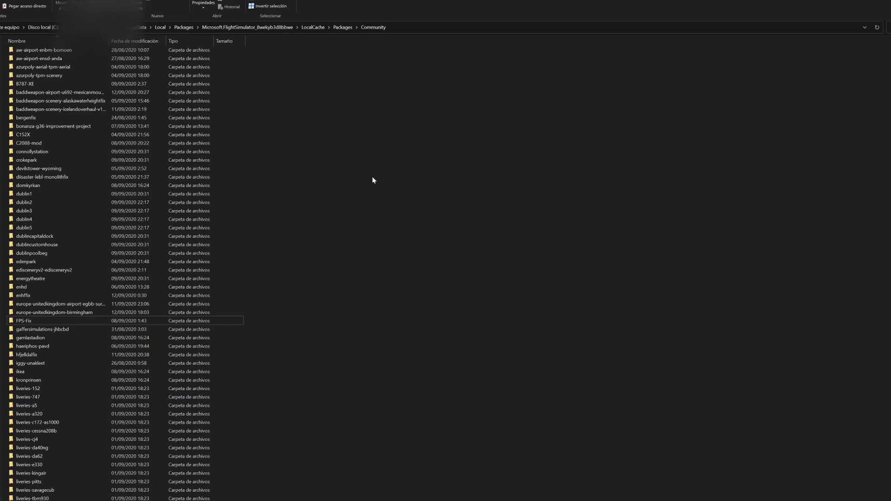
{"action": "mouse_move", "coordinate": [385, 103]}
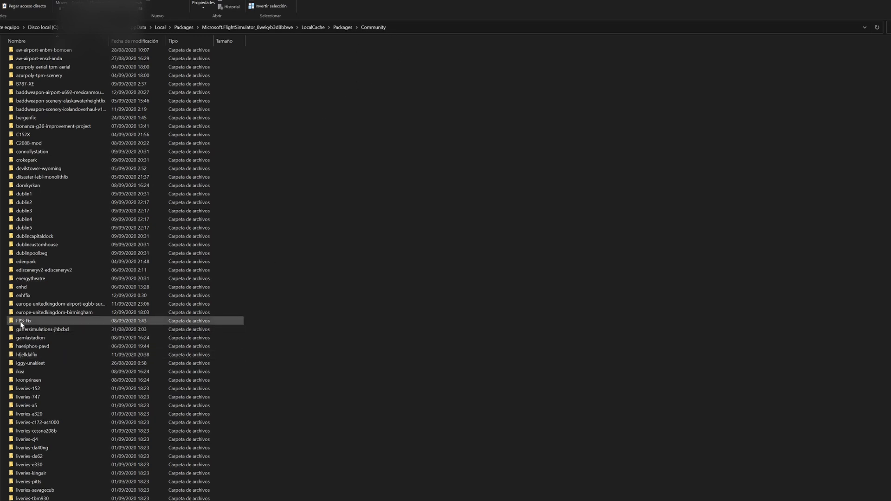
{"action": "mouse_move", "coordinate": [25, 323]}
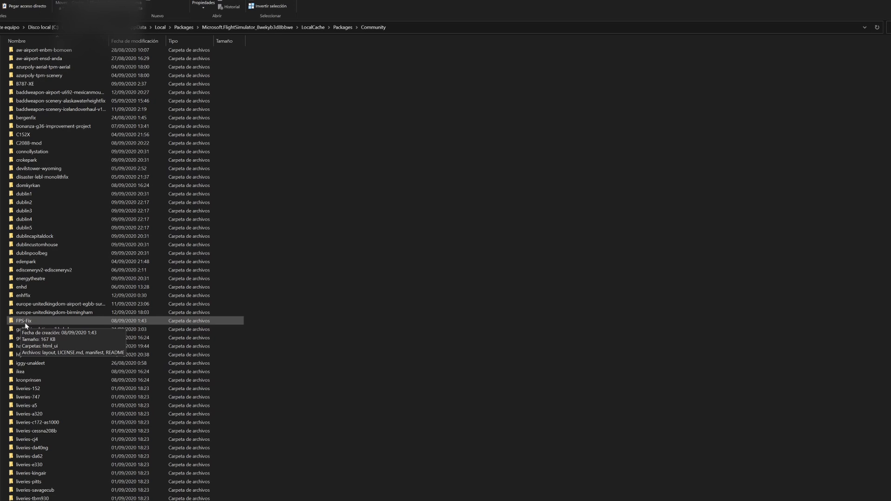
Remove the old FPS-Fix folder from the Community folder via its context menu
{"action": "right_click", "coordinate": [22, 321]}
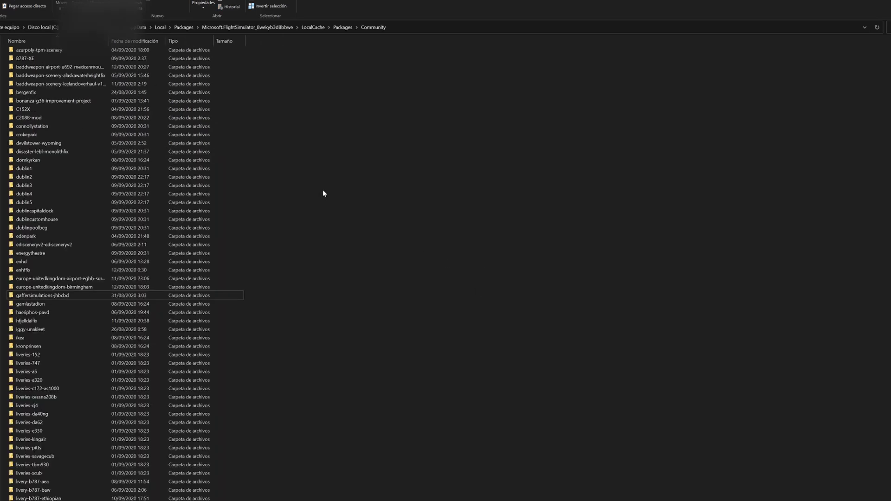
Paste the Highonsnow_InstrumentRefreshFPSPatch folder into the Community folder and clear the selection
{"action": "right_click", "coordinate": [323, 193]}
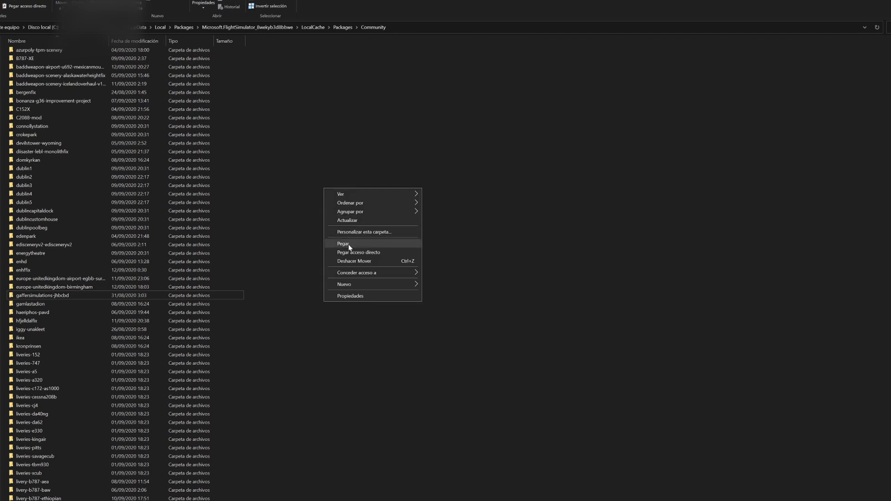
{"action": "left_click", "coordinate": [343, 244]}
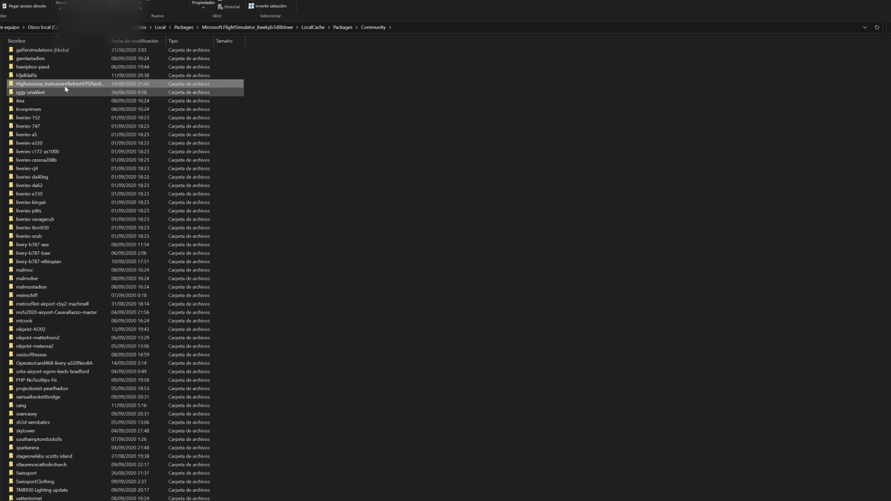
{"action": "left_click", "coordinate": [32, 92]}
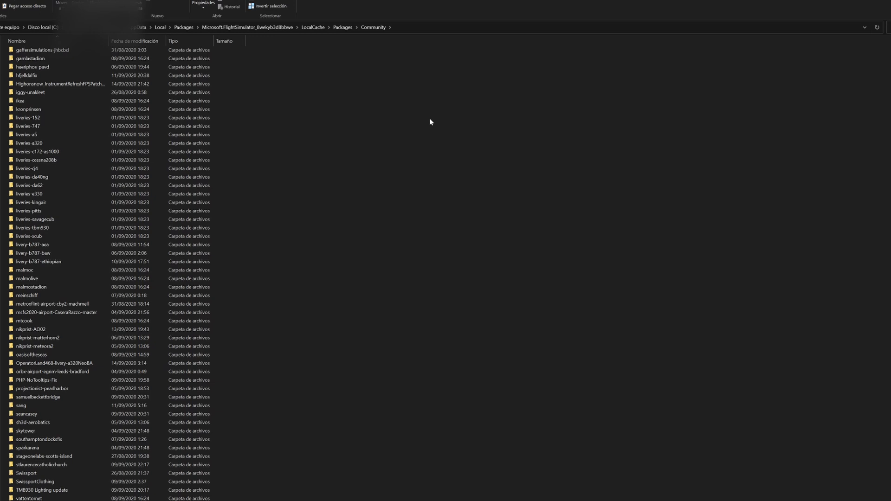
{"action": "mouse_move", "coordinate": [500, 377]}
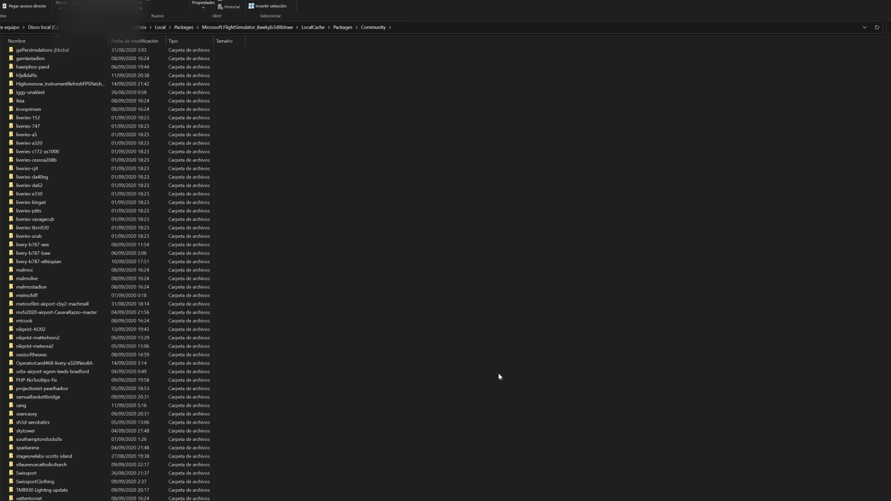
{"action": "mouse_move", "coordinate": [554, 317]}
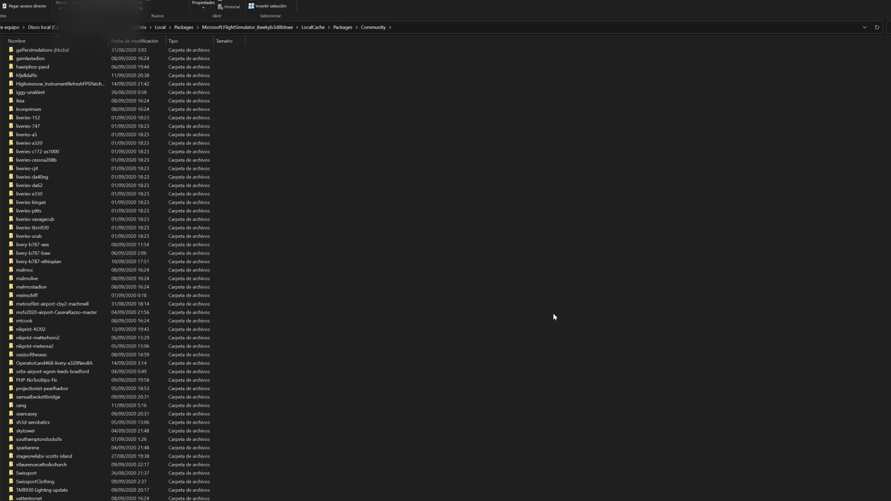
{"action": "left_click", "coordinate": [38, 160]}
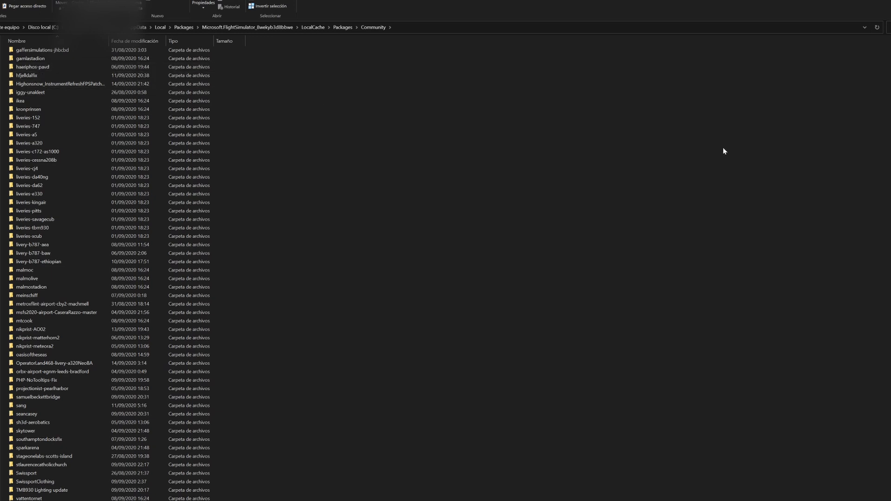
{"action": "mouse_move", "coordinate": [713, 155]}
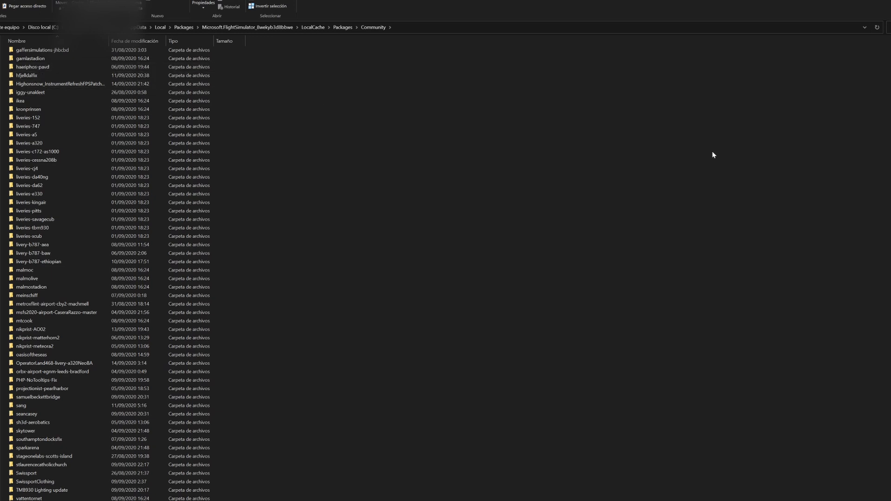
{"action": "left_click", "coordinate": [60, 84]}
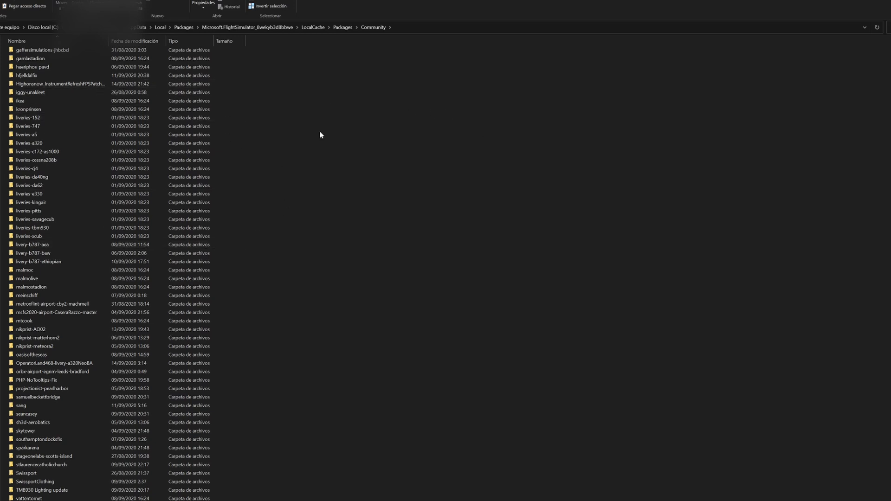
{"action": "mouse_move", "coordinate": [347, 188]}
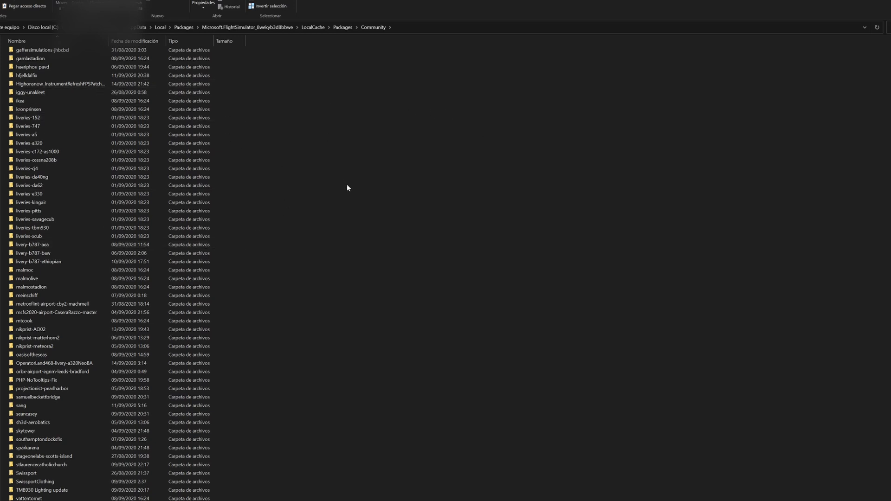
{"action": "mouse_move", "coordinate": [349, 193]}
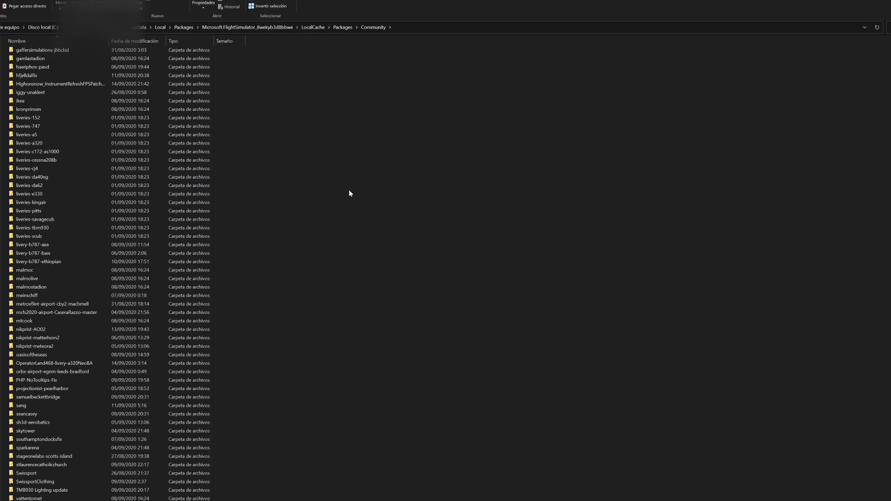
{"action": "mouse_move", "coordinate": [365, 193]}
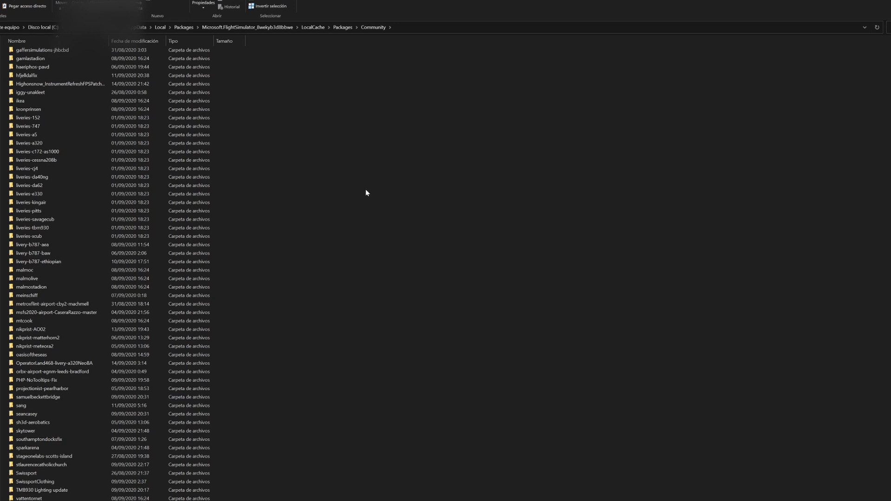
{"action": "mouse_move", "coordinate": [366, 196]}
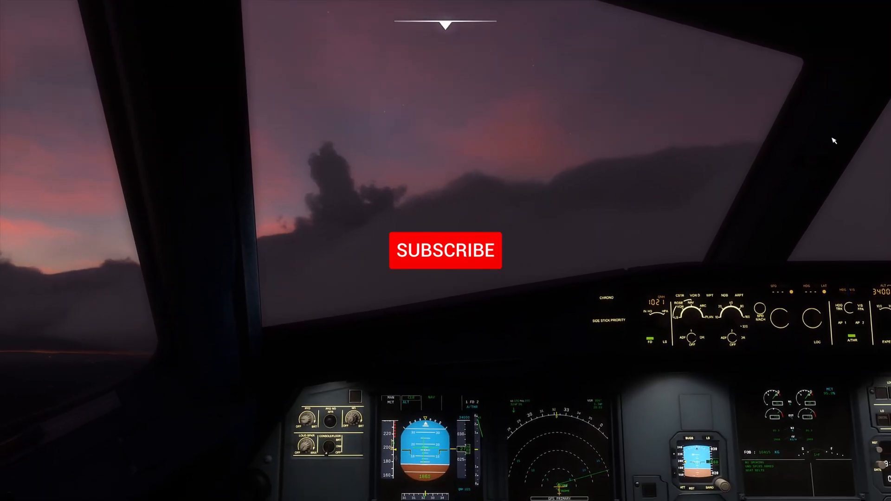
Switch to Microsoft Flight Simulator showing the airliner cockpit in flight at dusk
{"action": "left_click", "coordinate": [445, 250]}
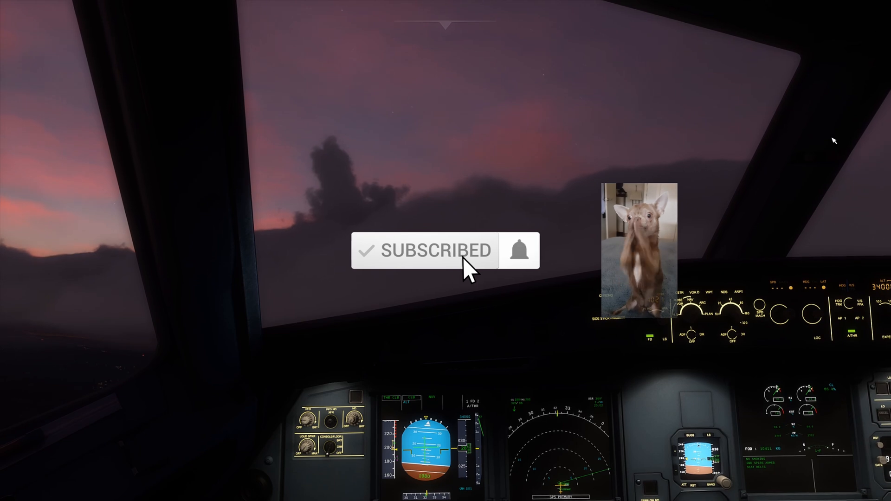